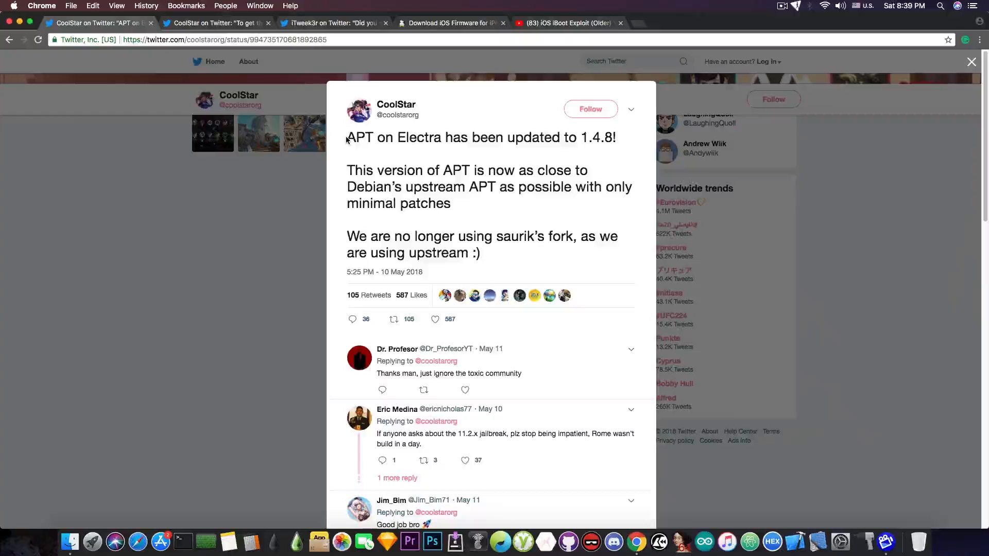
mouse_move(280, 185)
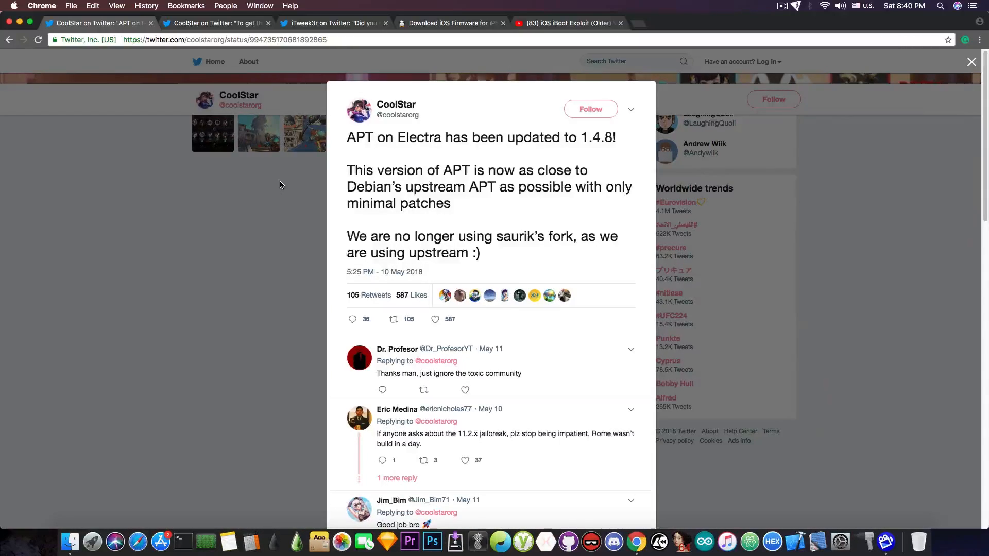
mouse_move(235, 174)
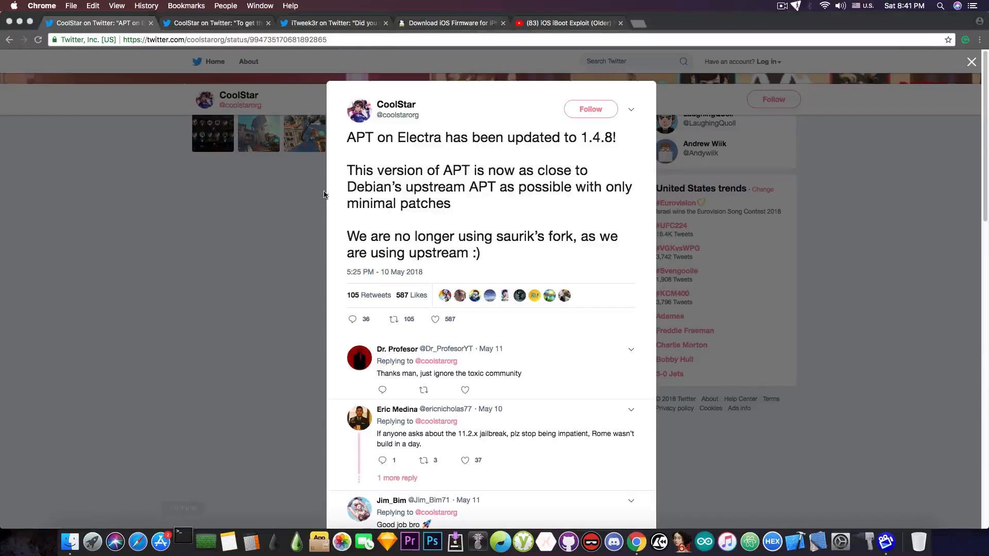
- Bring up a Terminal window from the Dock over the APT 1.4.8 tweet
click(183, 542)
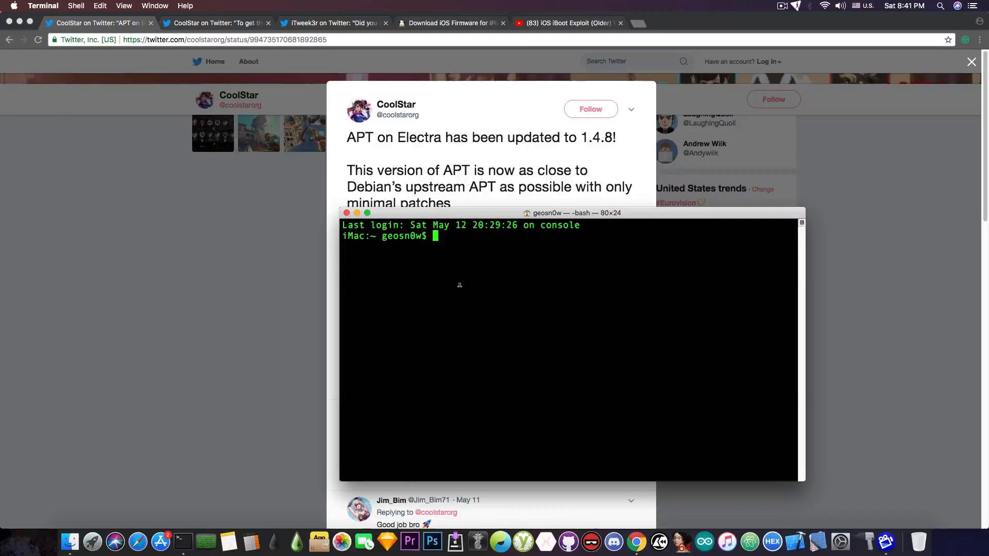
- Run 'brew install libusb', then close Terminal and terminate the running install
text(b)
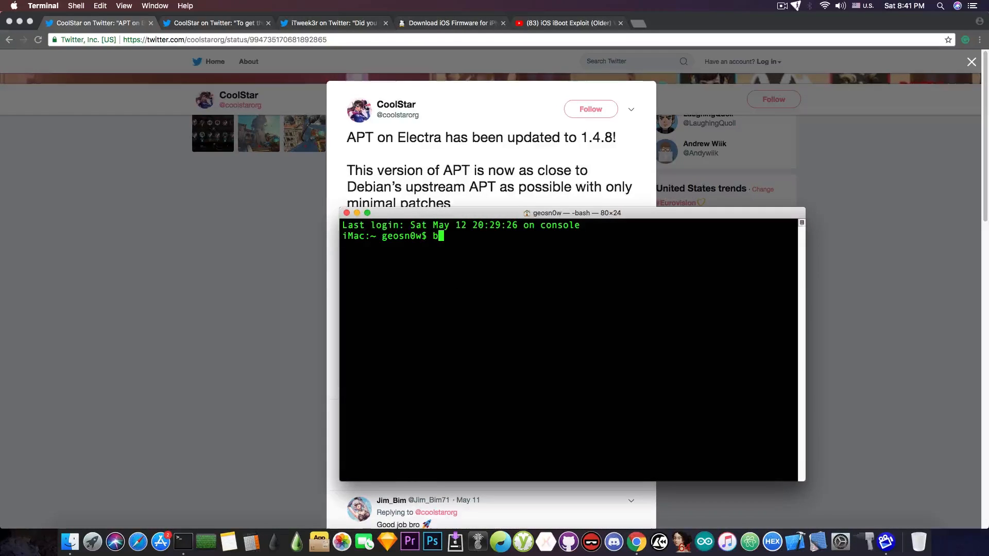
text(rew install libusb)
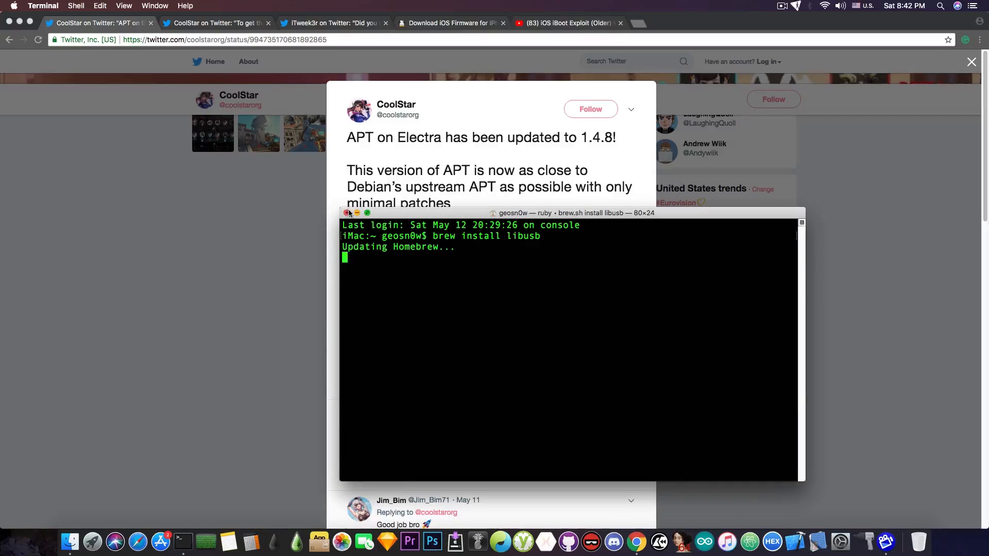
click(346, 213)
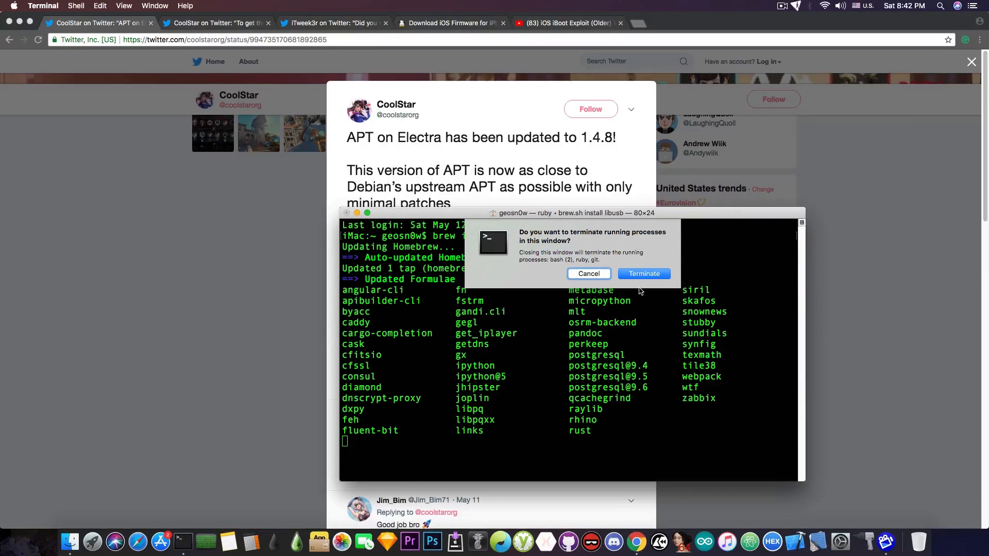
click(644, 273)
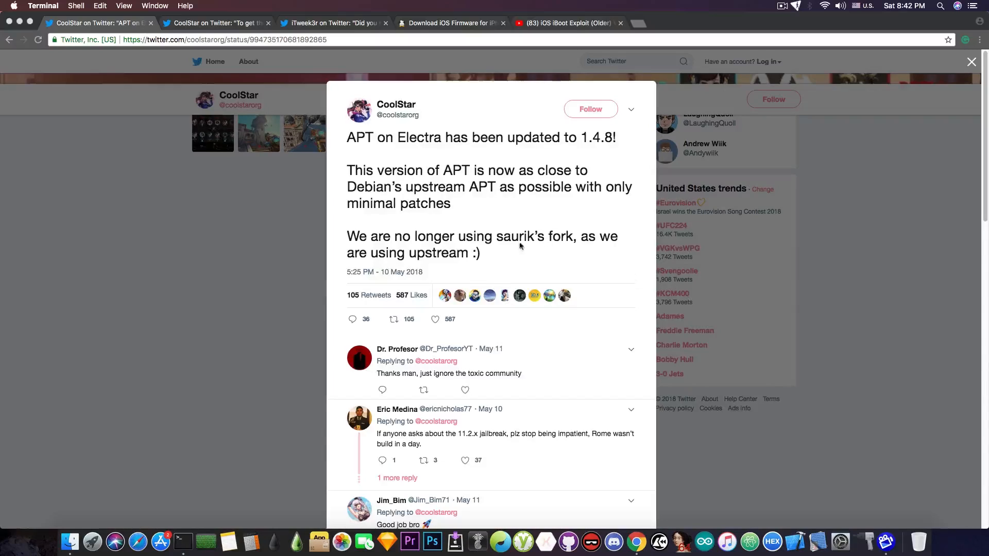
mouse_move(467, 240)
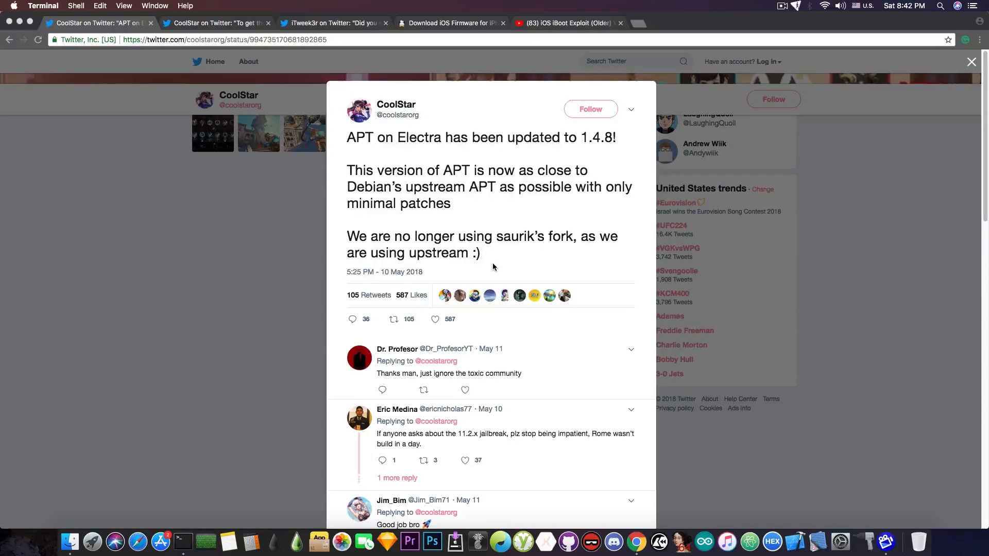
mouse_move(436, 169)
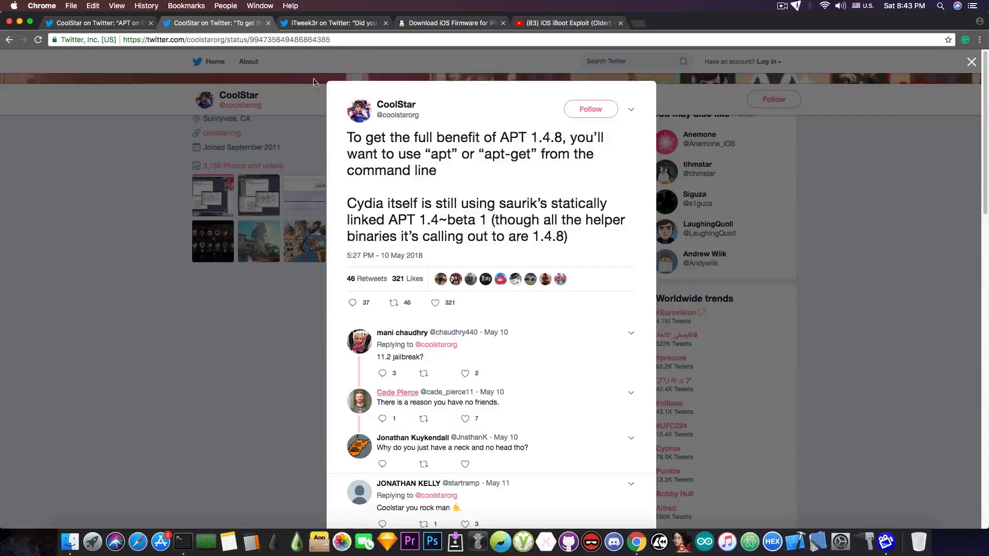
mouse_move(172, 81)
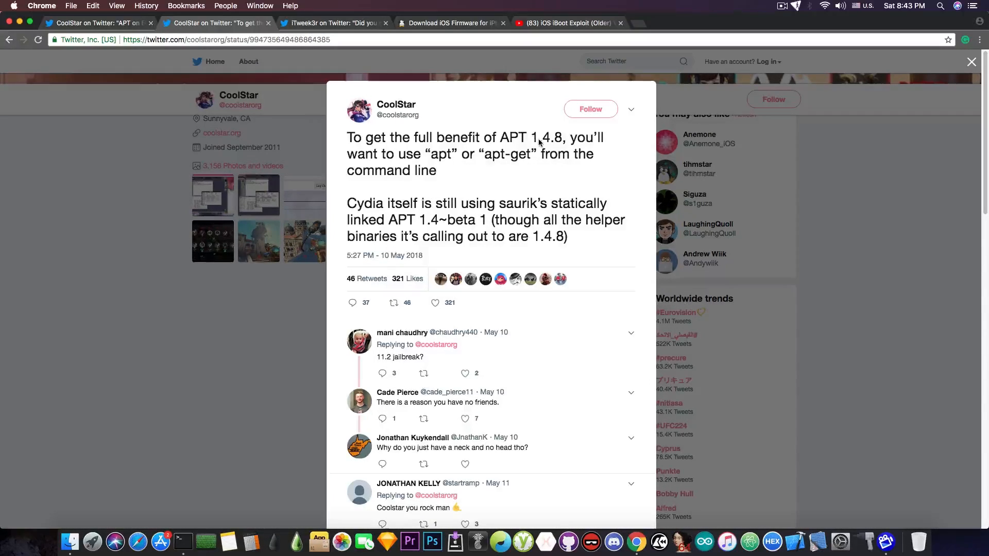
mouse_move(489, 175)
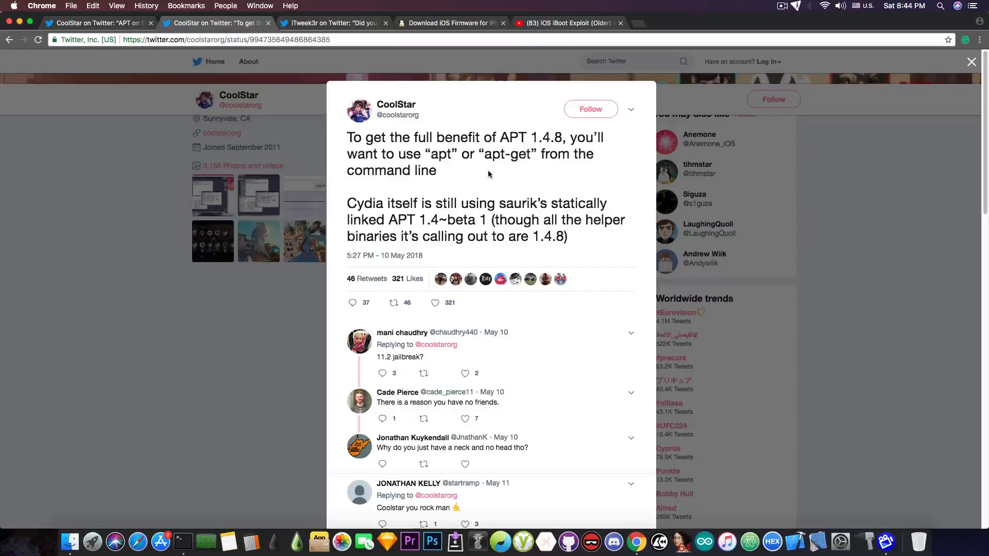
mouse_move(459, 165)
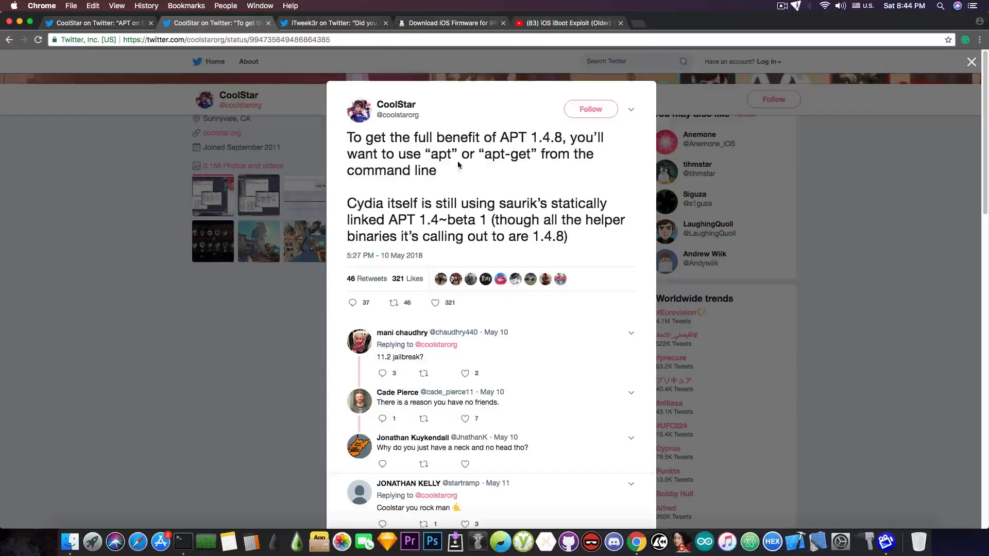
- Switch to the tweet advising apt or apt-get from the command line
click(333, 23)
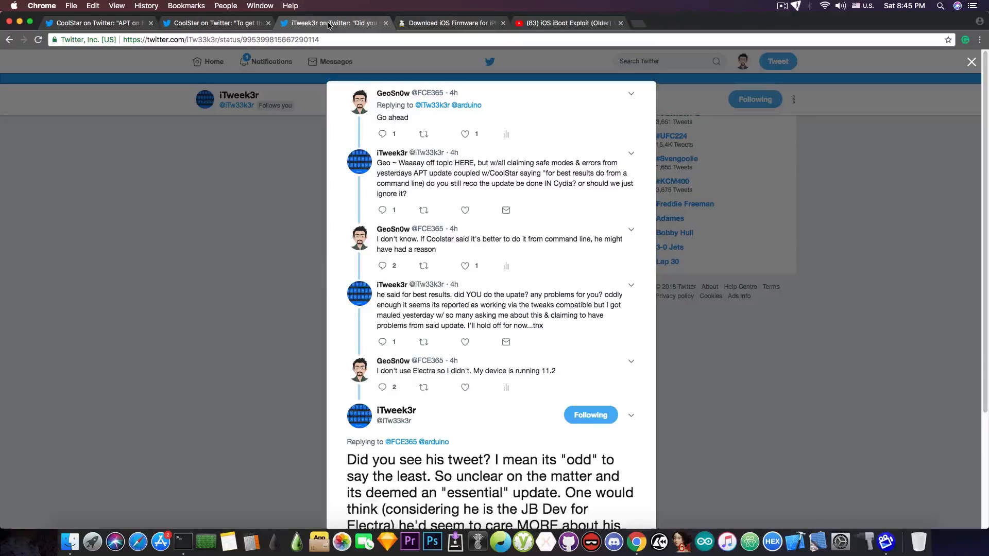
- Scroll down to iTweak3r's final reply questioning the 'essential' APT update
scroll(down, 3)
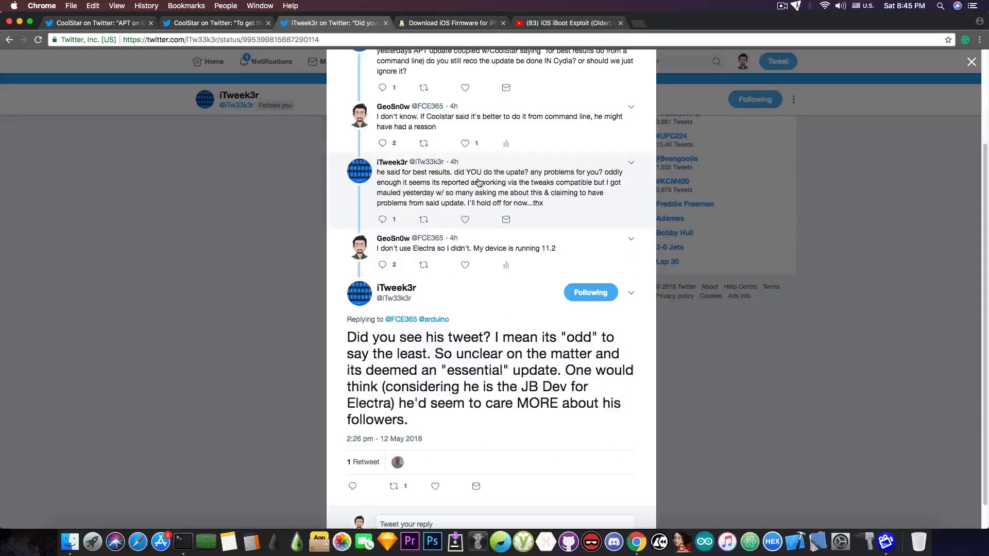